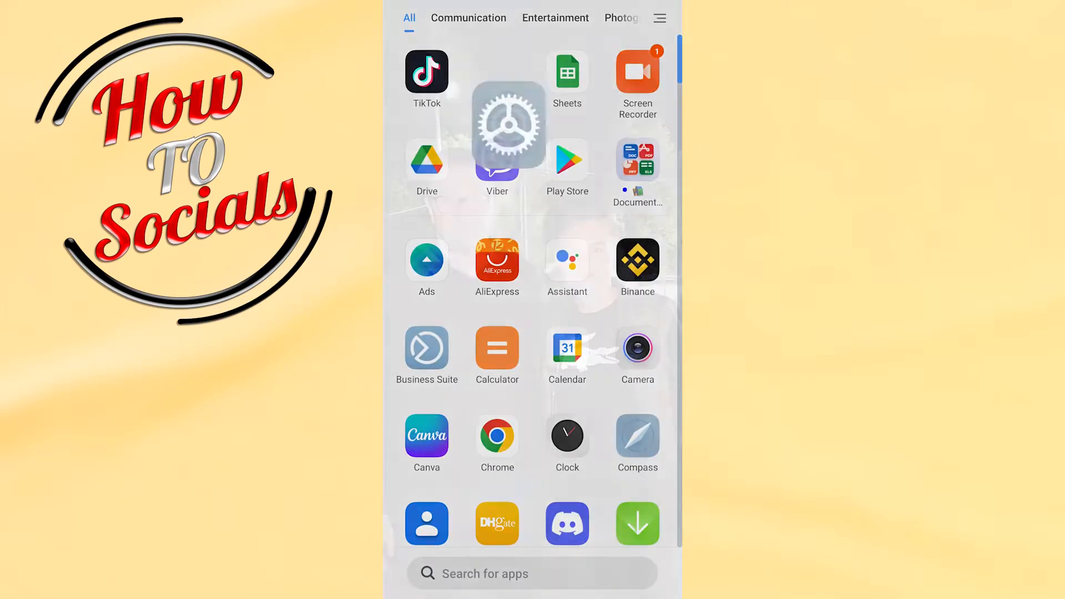
Enter phone Settings and reach the Apps section further down the list
{"action": "left_click", "coordinate": [506, 122]}
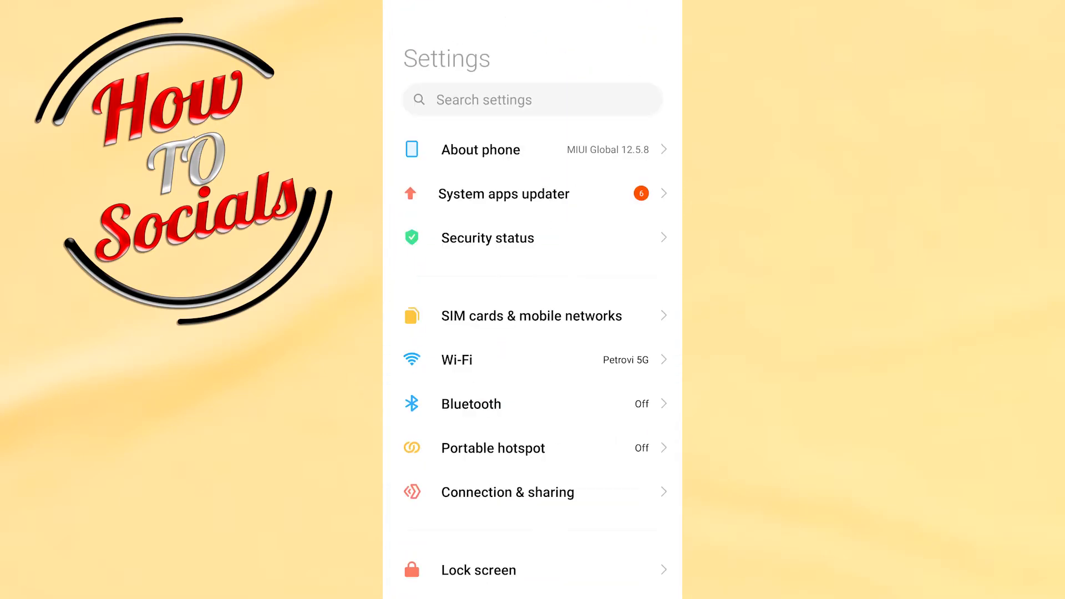
{"action": "scroll", "scroll_direction": "down", "scroll_amount": 3}
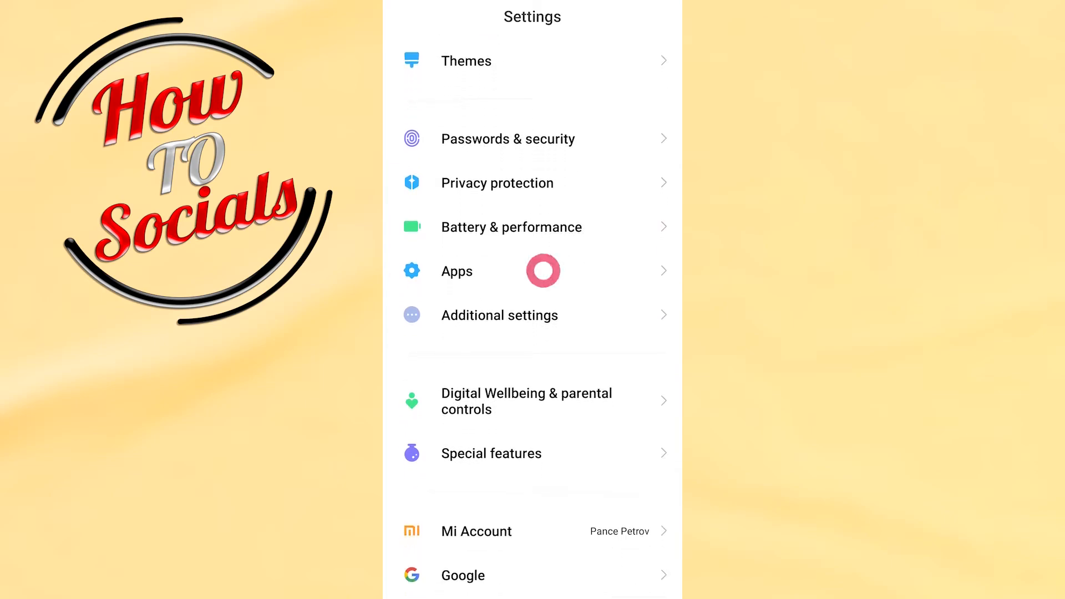
{"action": "left_click", "coordinate": [456, 271]}
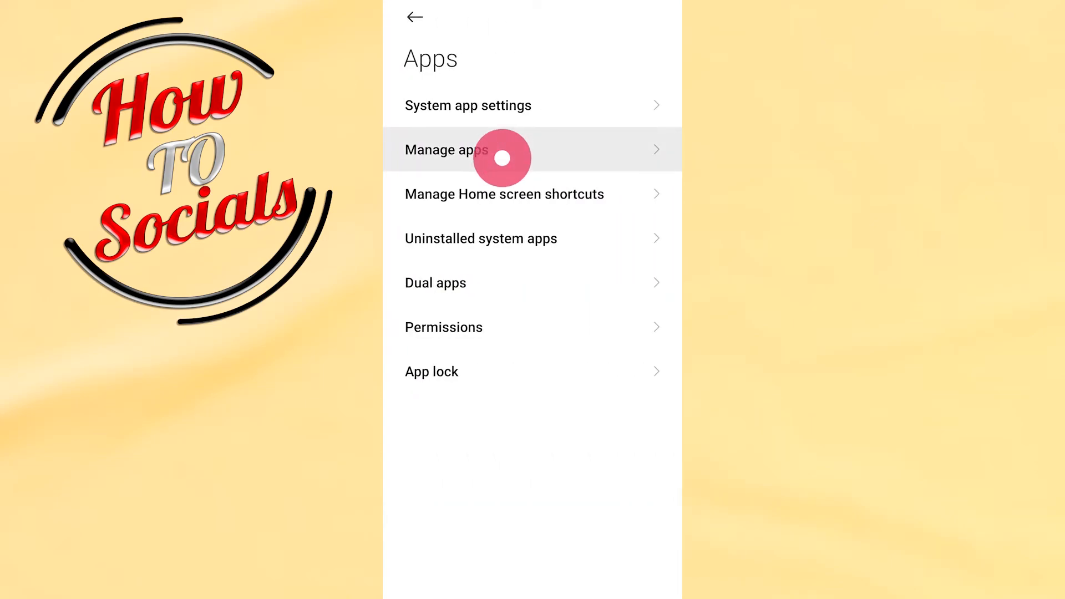
Go to Manage apps and activate the 'Search among 94 apps' field
{"action": "left_click", "coordinate": [476, 150]}
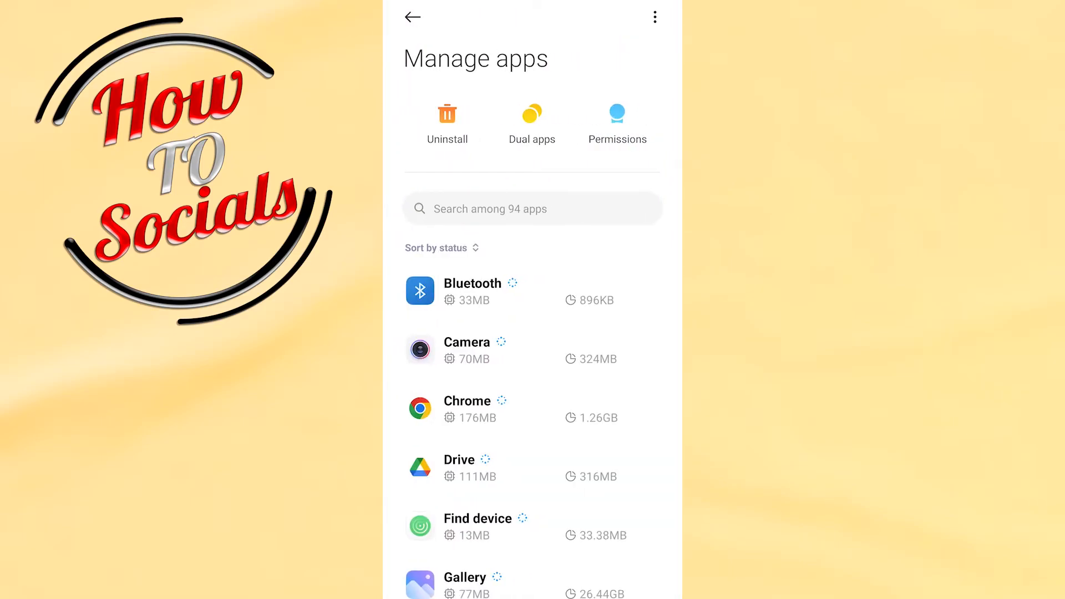
{"action": "left_click", "coordinate": [532, 209]}
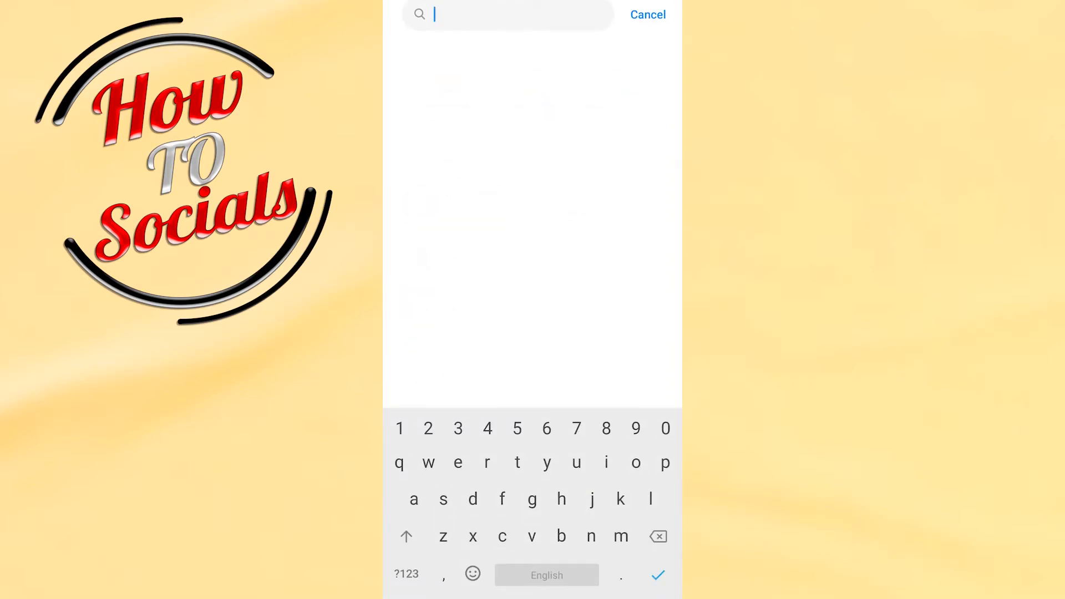
Select Instagram from the results and view its Data usage details
{"action": "left_click", "coordinate": [656, 536]}
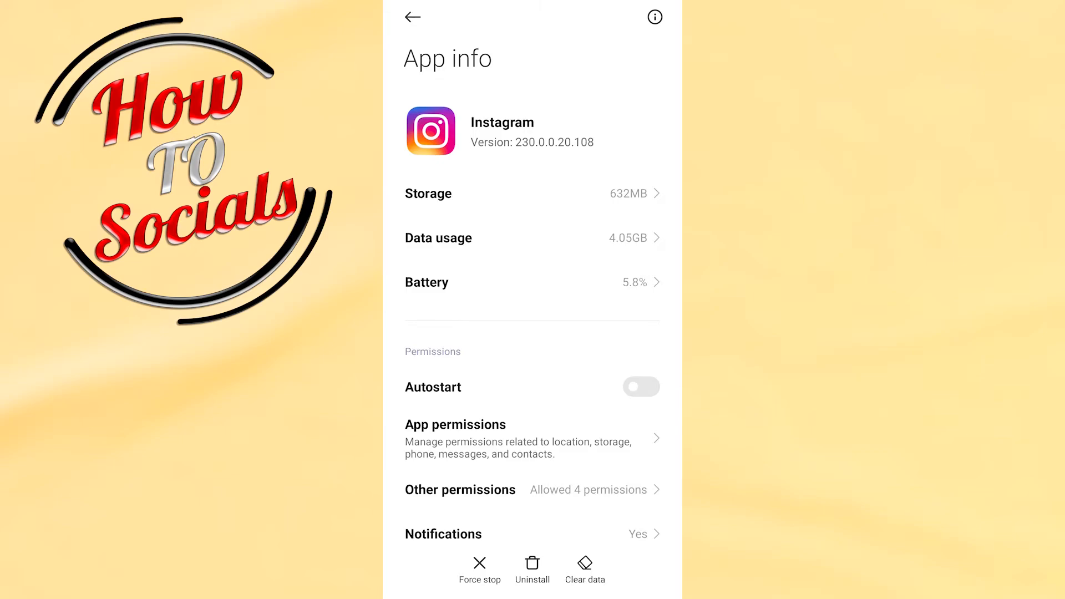
{"action": "left_click", "coordinate": [438, 238]}
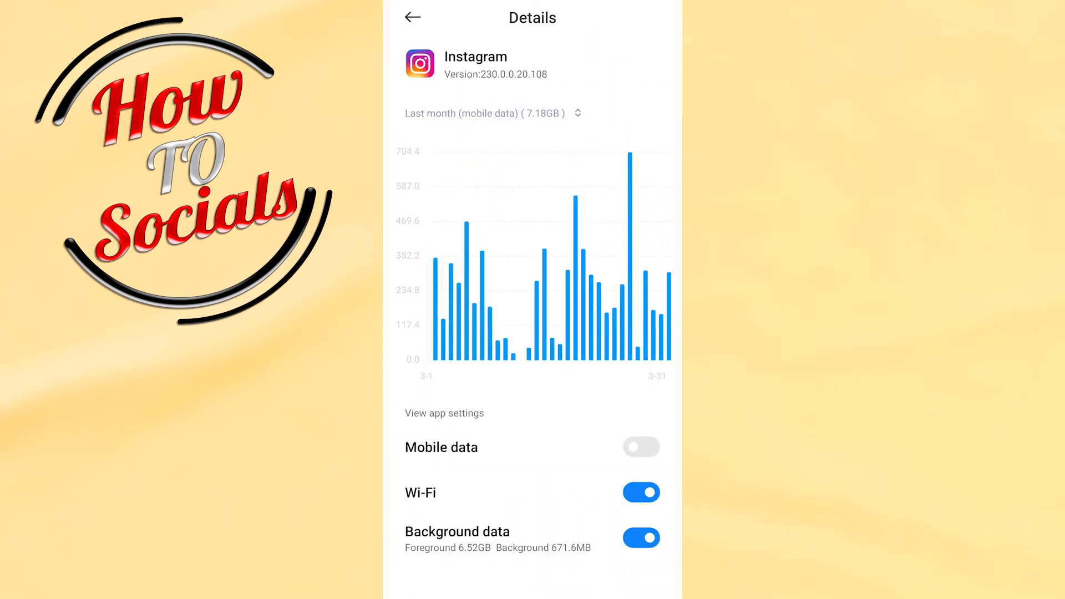
Switch the Mobile data toggle on for Instagram, keeping Wi-Fi and background data on
{"action": "left_click", "coordinate": [640, 447]}
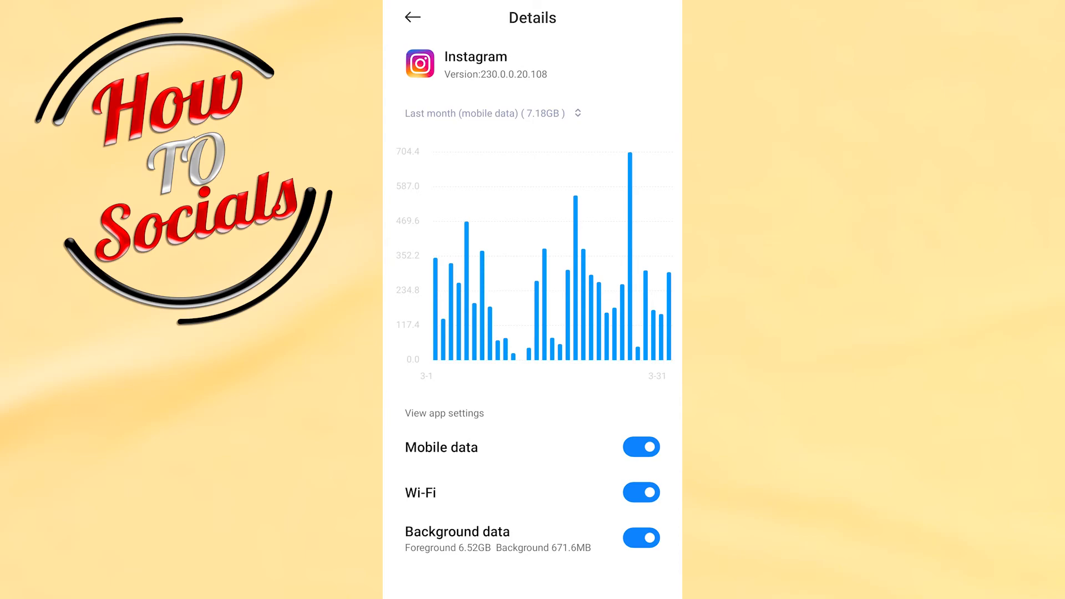
{"action": "left_click", "coordinate": [640, 447]}
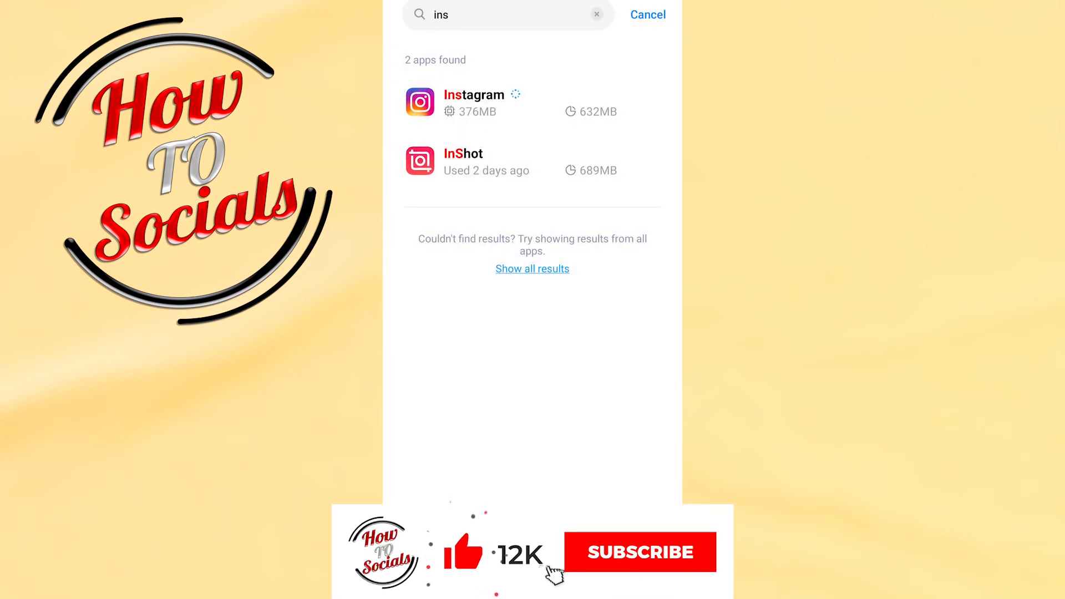
{"action": "left_click", "coordinate": [640, 551]}
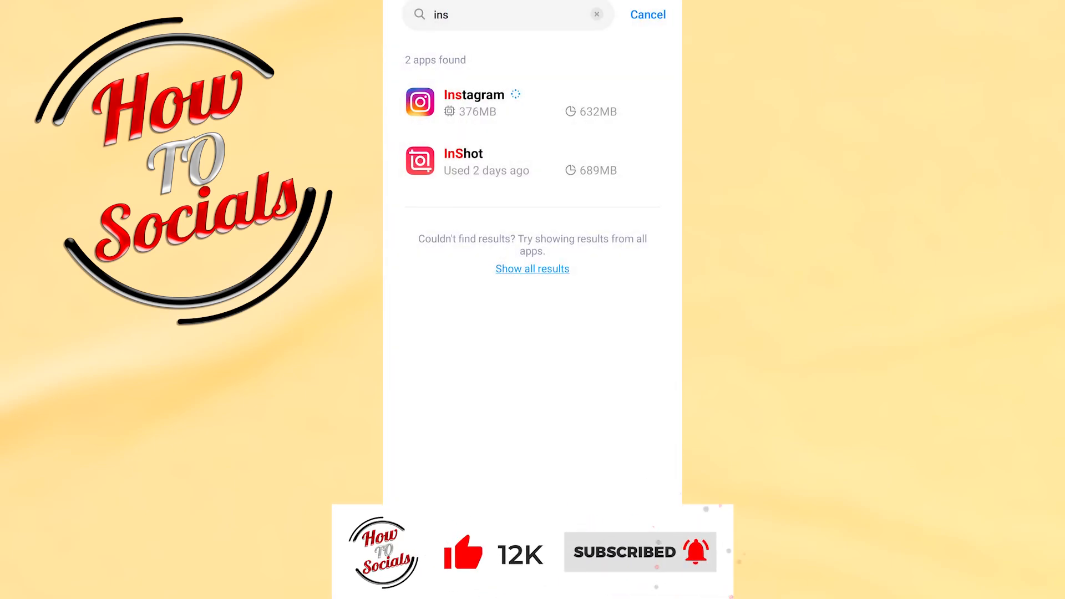